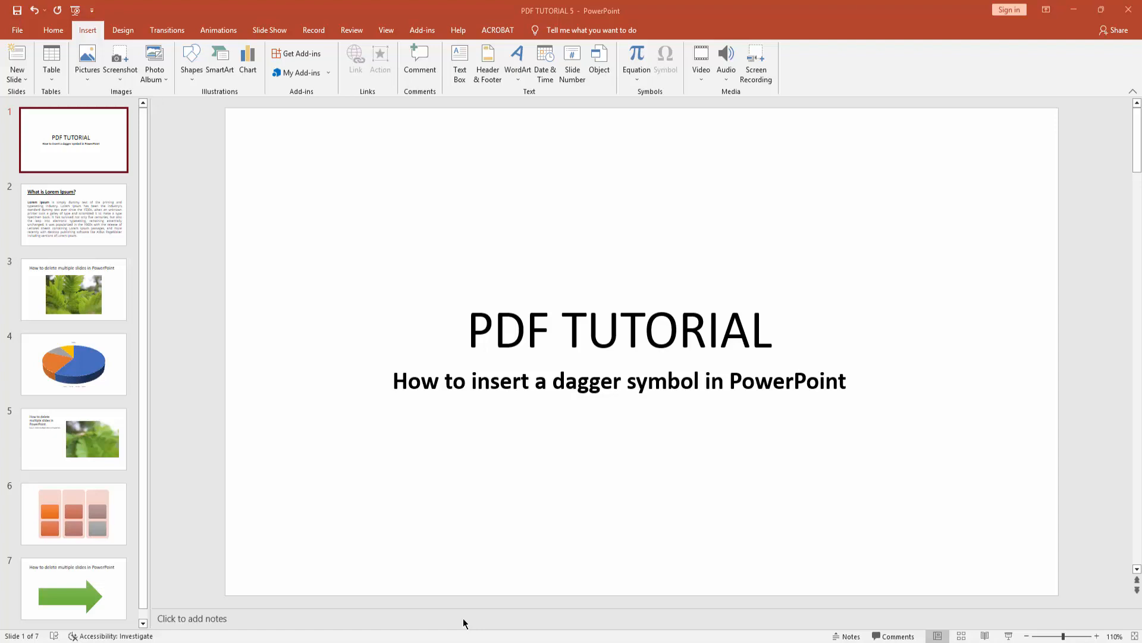
# Switch the ribbon to the Home tab in the 'PDF TUTORIAL 5' deck
pyautogui.click(52, 30)
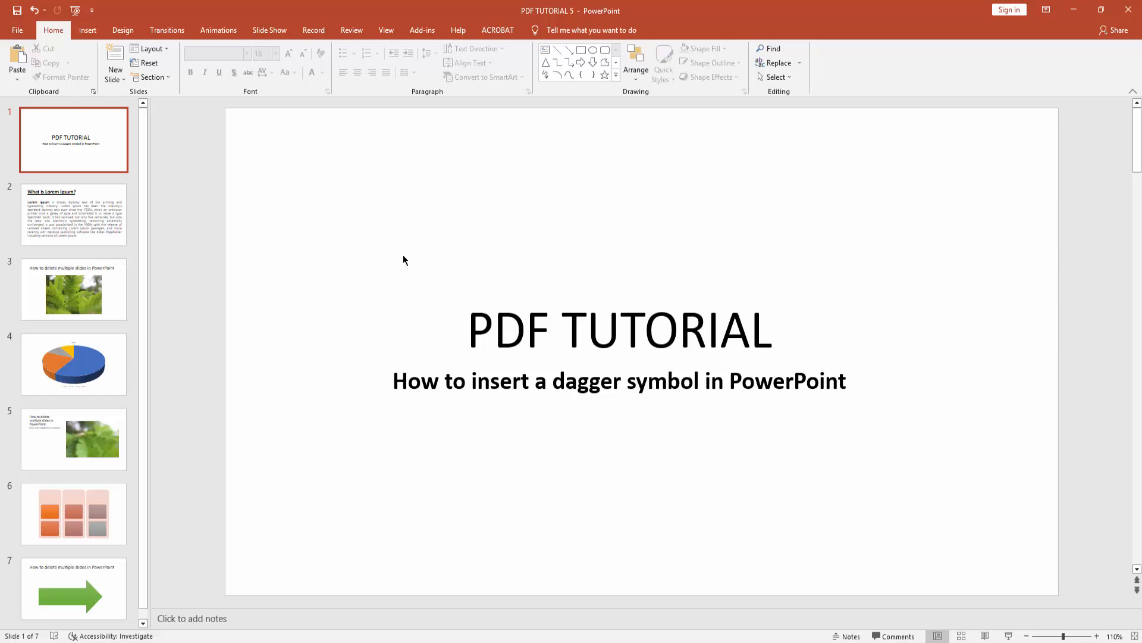
pyautogui.moveTo(120, 168)
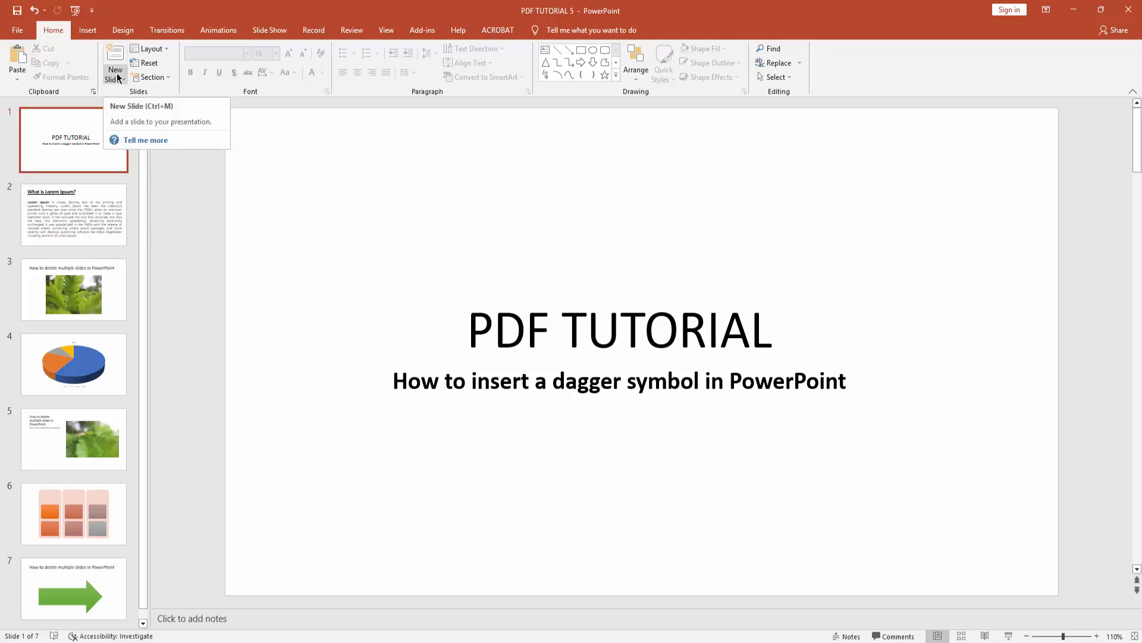
# Add a new slide with the Blank layout after the title slide
pyautogui.click(114, 73)
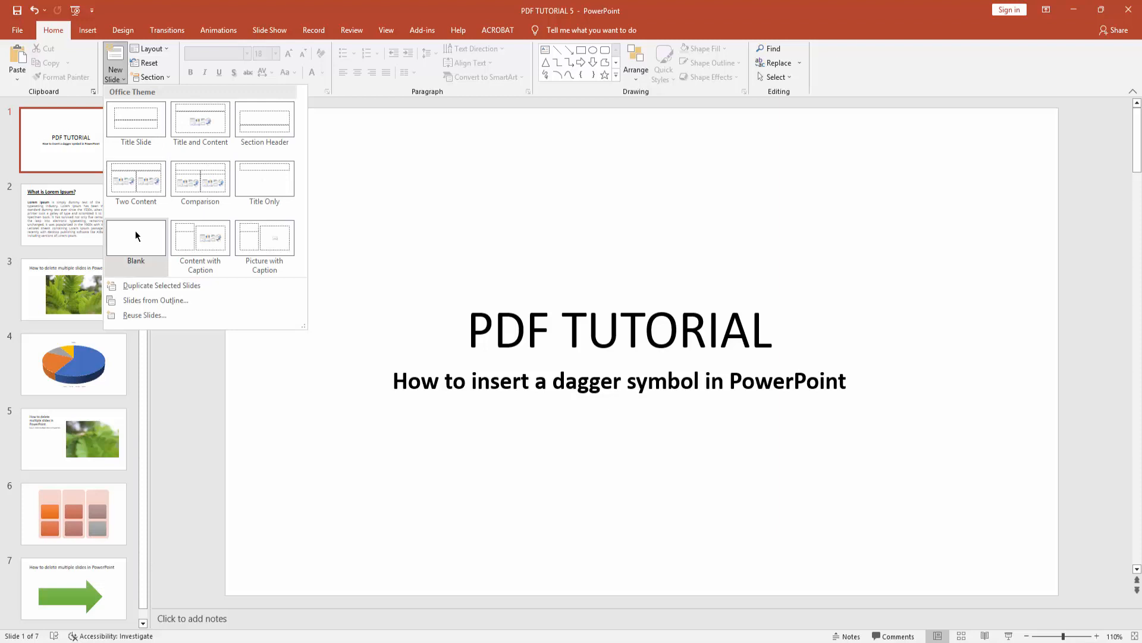
pyautogui.click(136, 237)
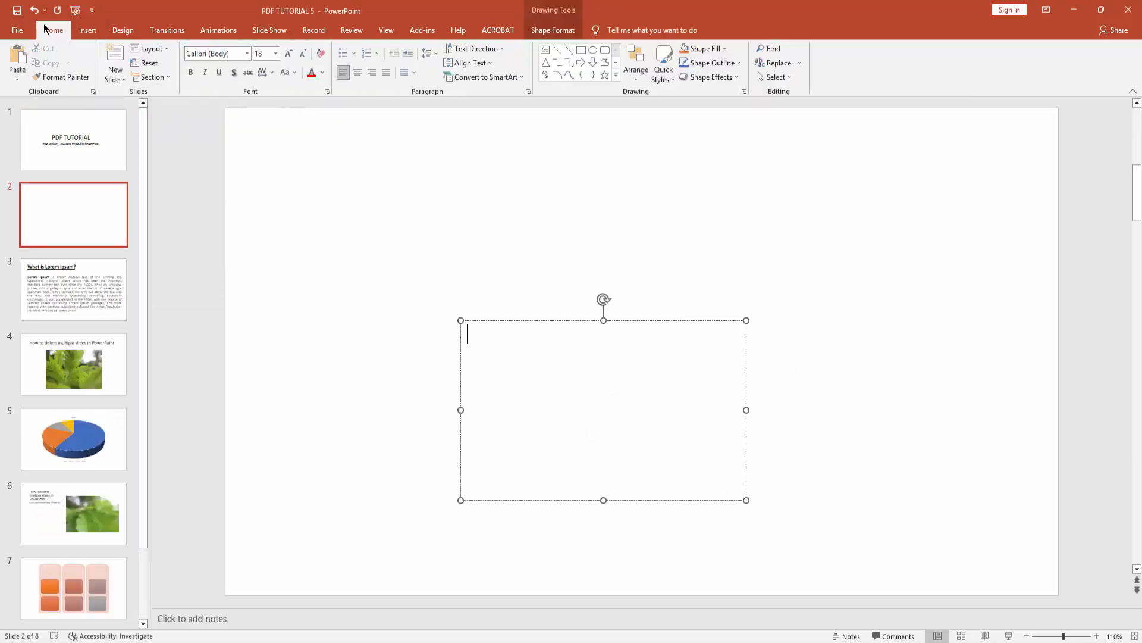
pyautogui.click(86, 30)
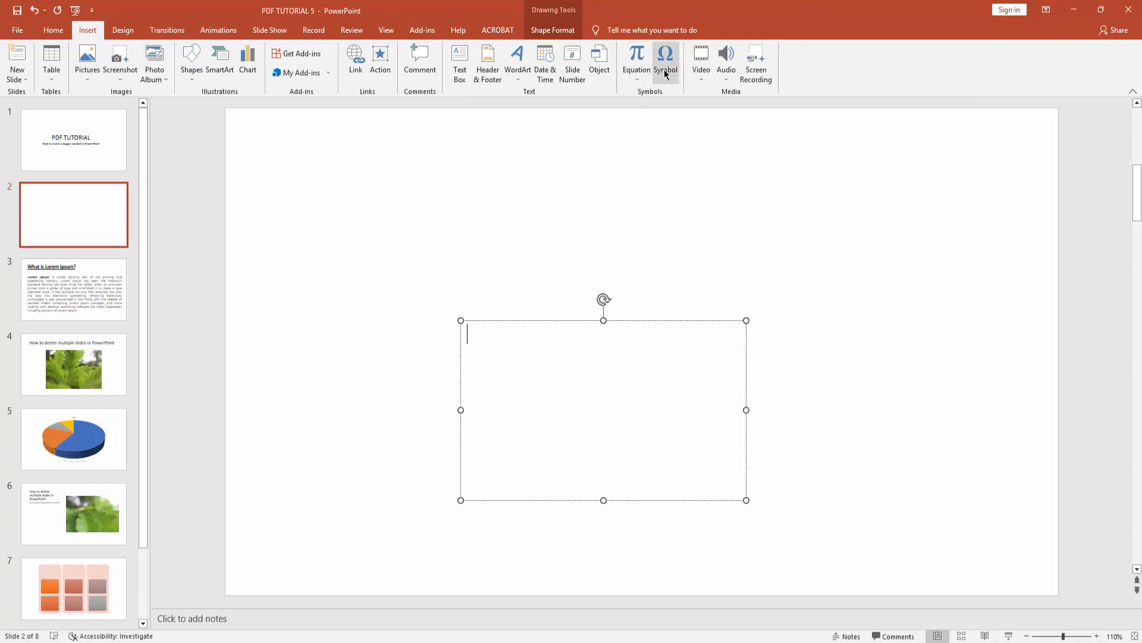
# Insert the Dagger (†) from the (normal text) font's General Punctuation subset
pyautogui.click(664, 62)
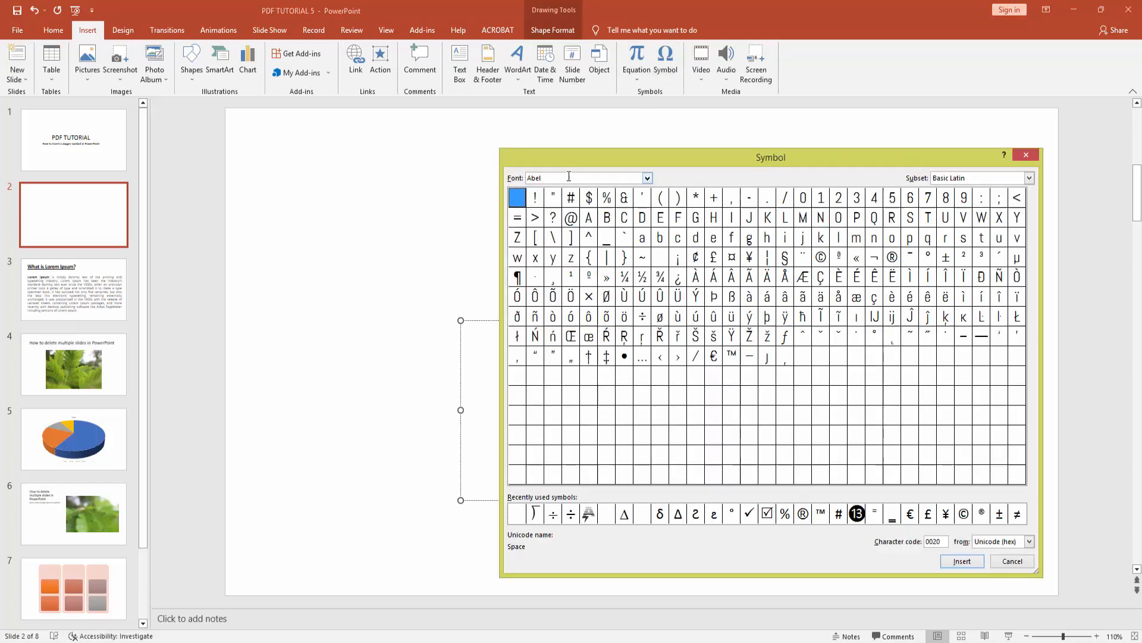
pyautogui.click(646, 178)
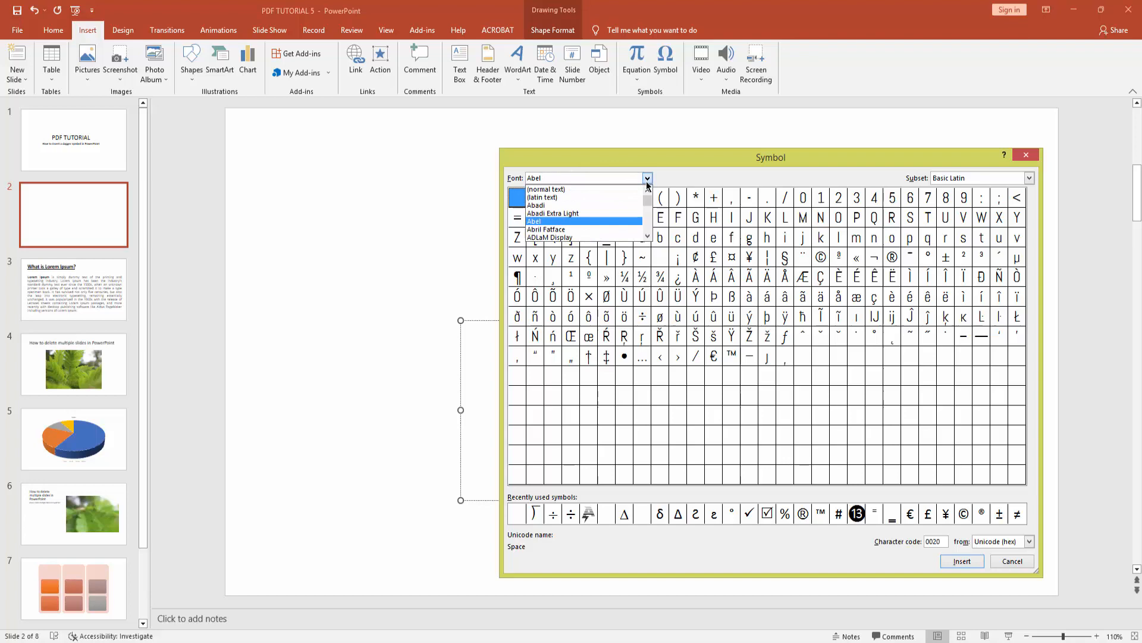
pyautogui.click(546, 189)
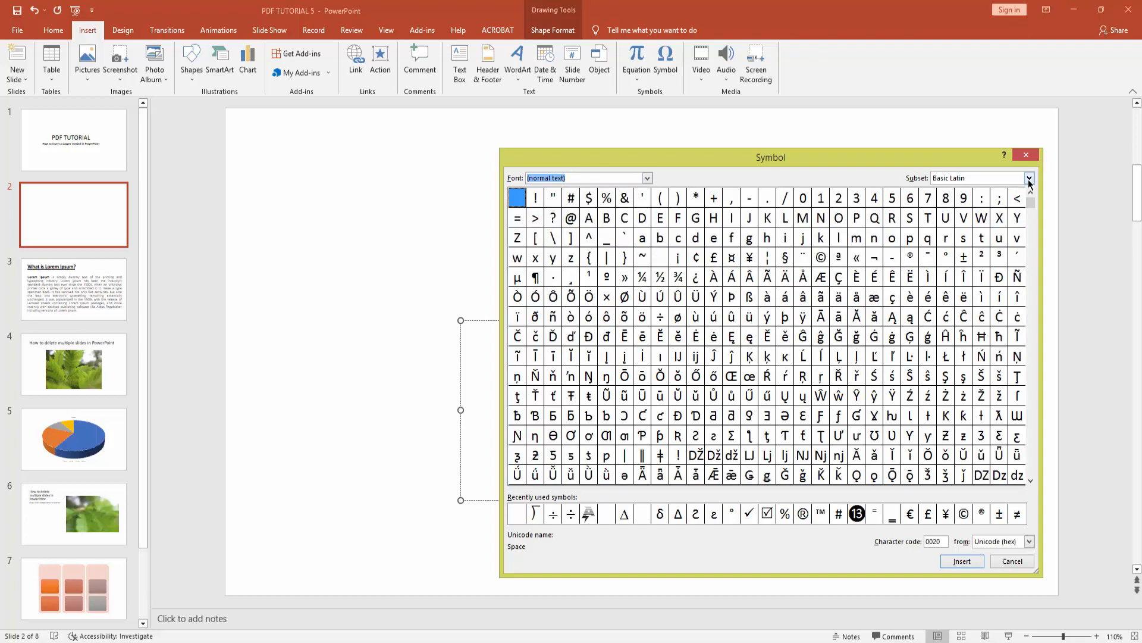
pyautogui.click(1029, 178)
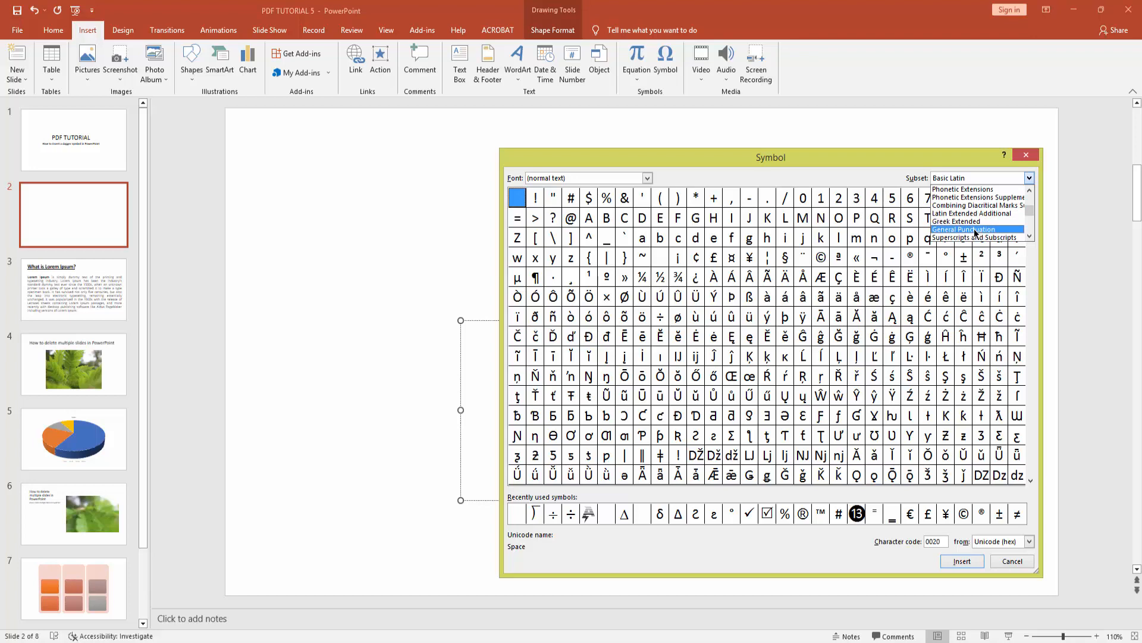
pyautogui.click(963, 228)
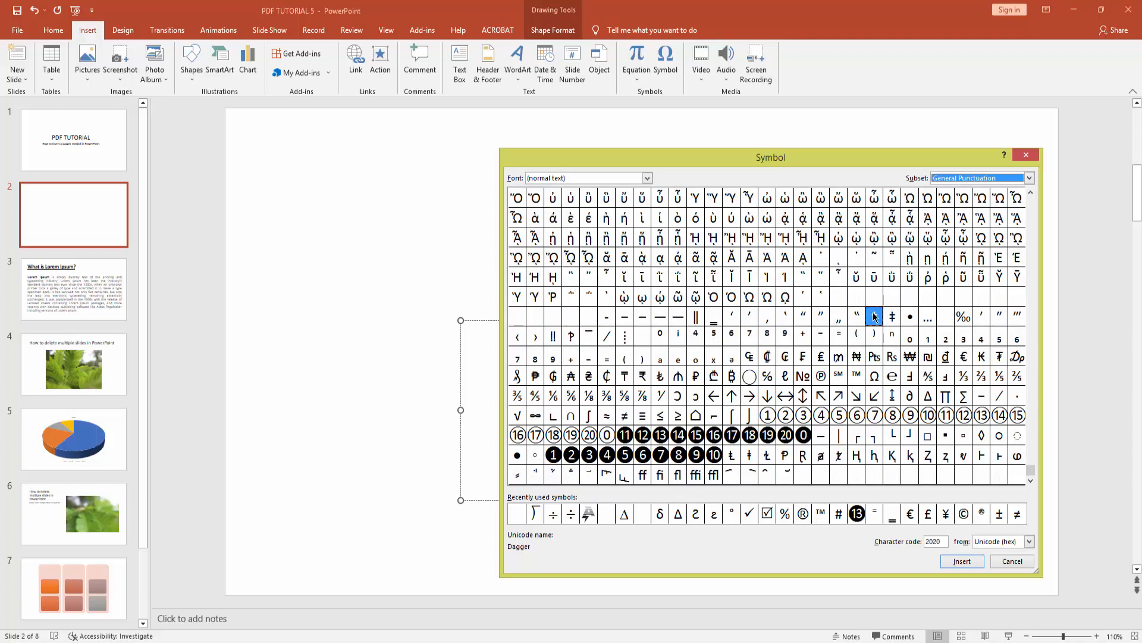
pyautogui.click(873, 317)
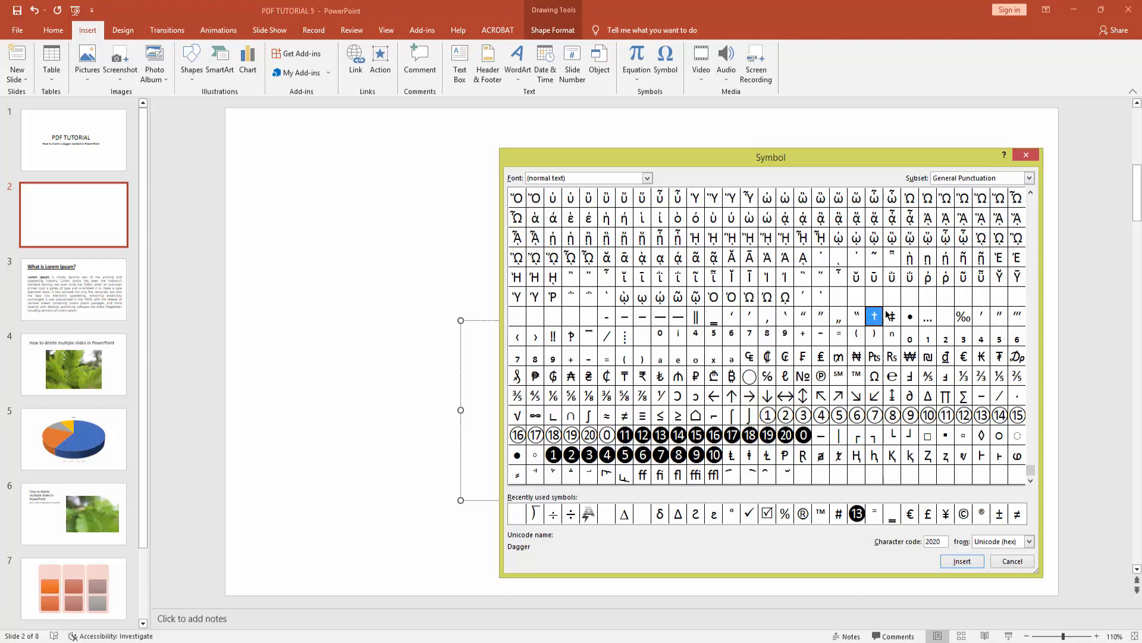
pyautogui.click(962, 561)
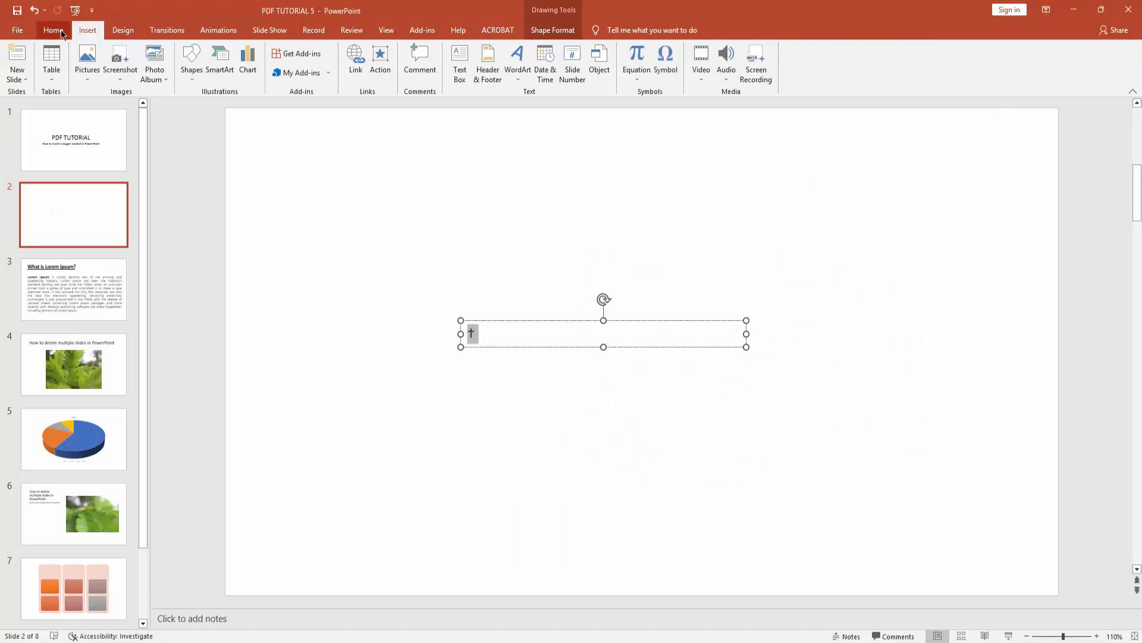
# Set the dagger to 96 pt and give it a dark green text fill
pyautogui.click(53, 30)
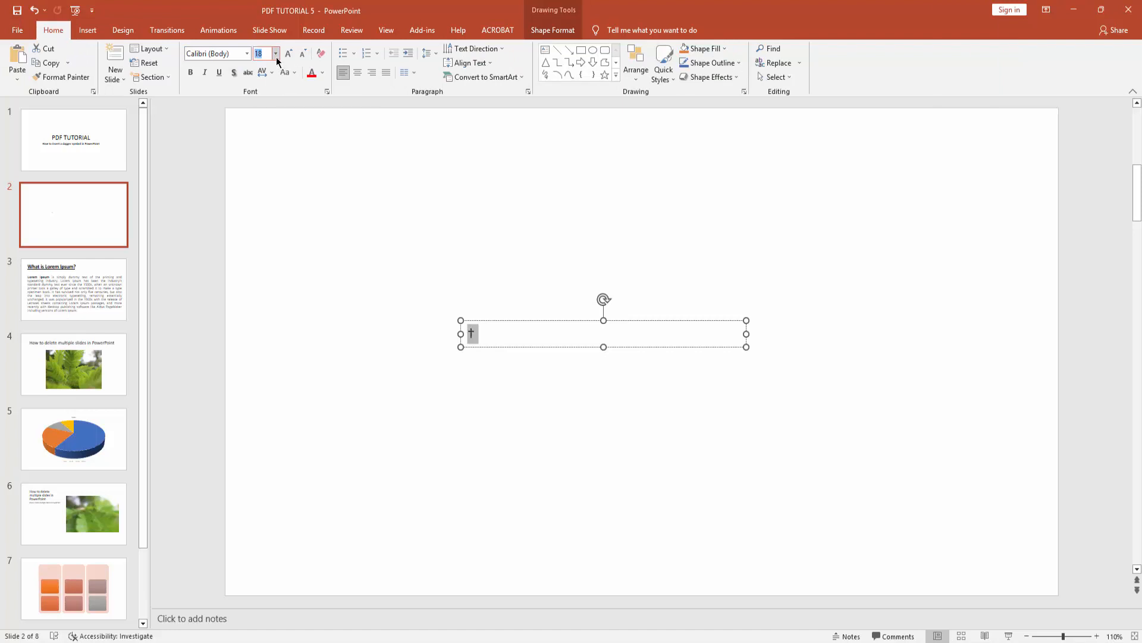
pyautogui.click(276, 53)
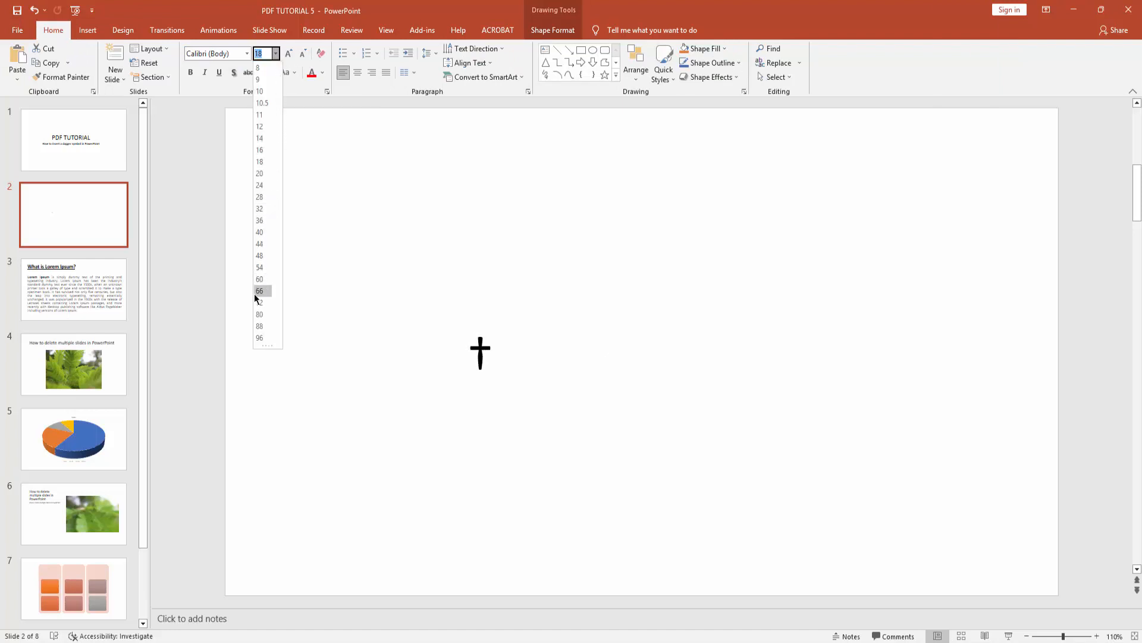
pyautogui.click(260, 337)
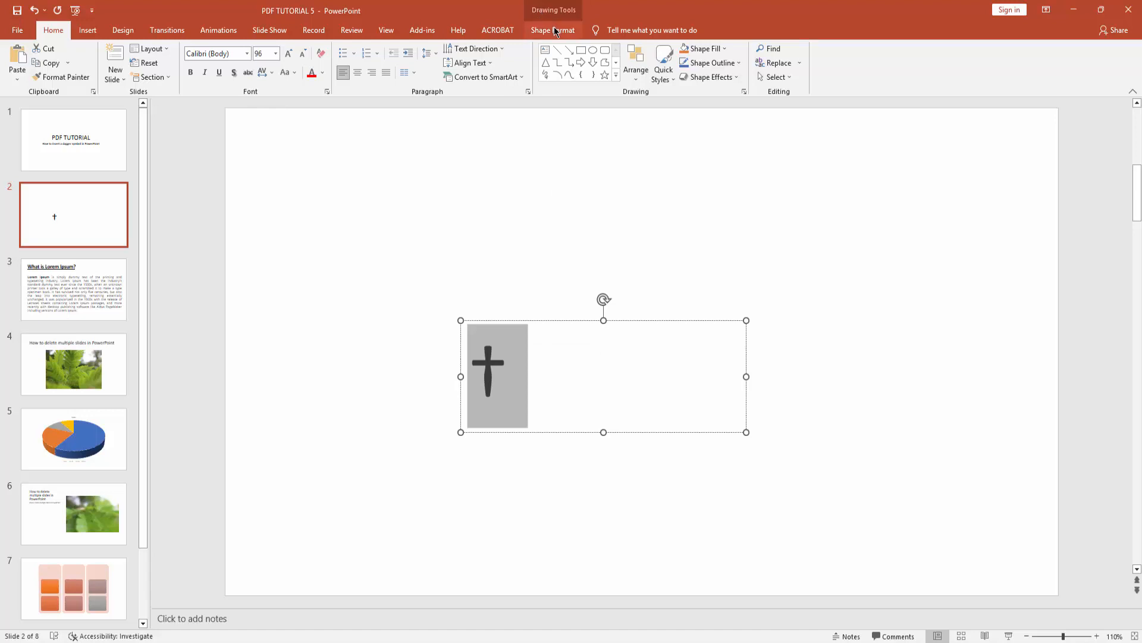
pyautogui.click(553, 30)
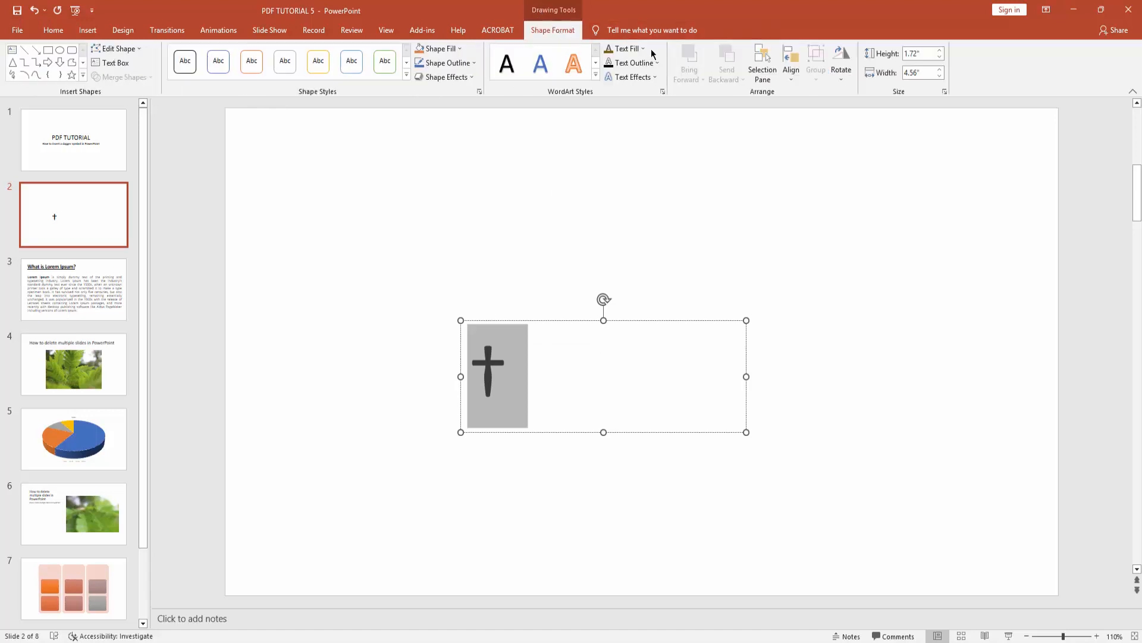
pyautogui.click(624, 48)
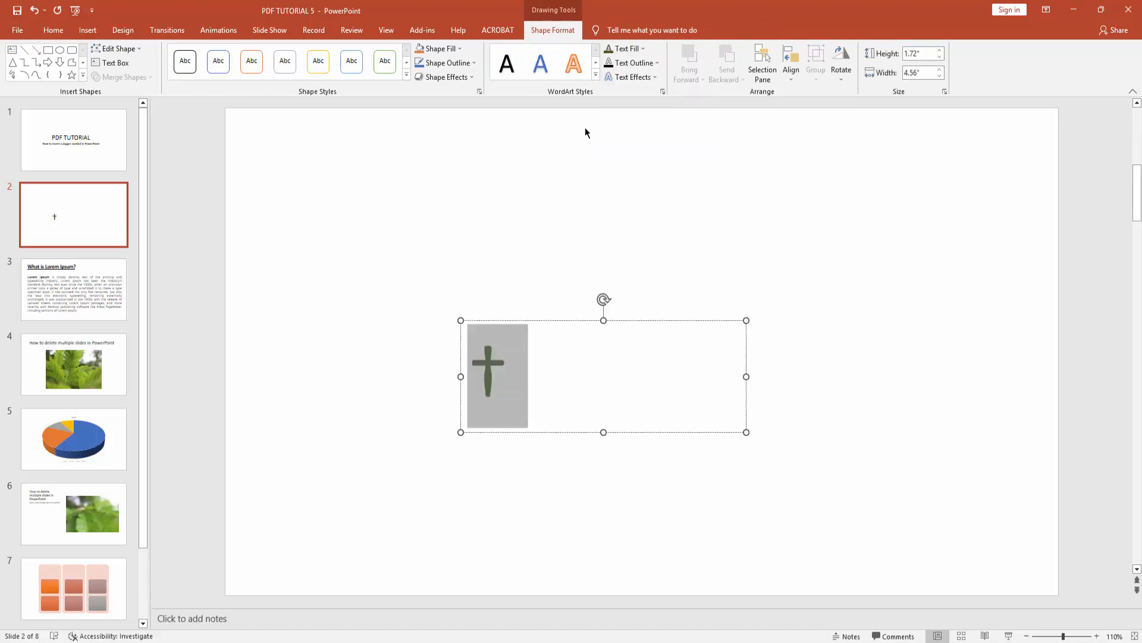
pyautogui.click(354, 282)
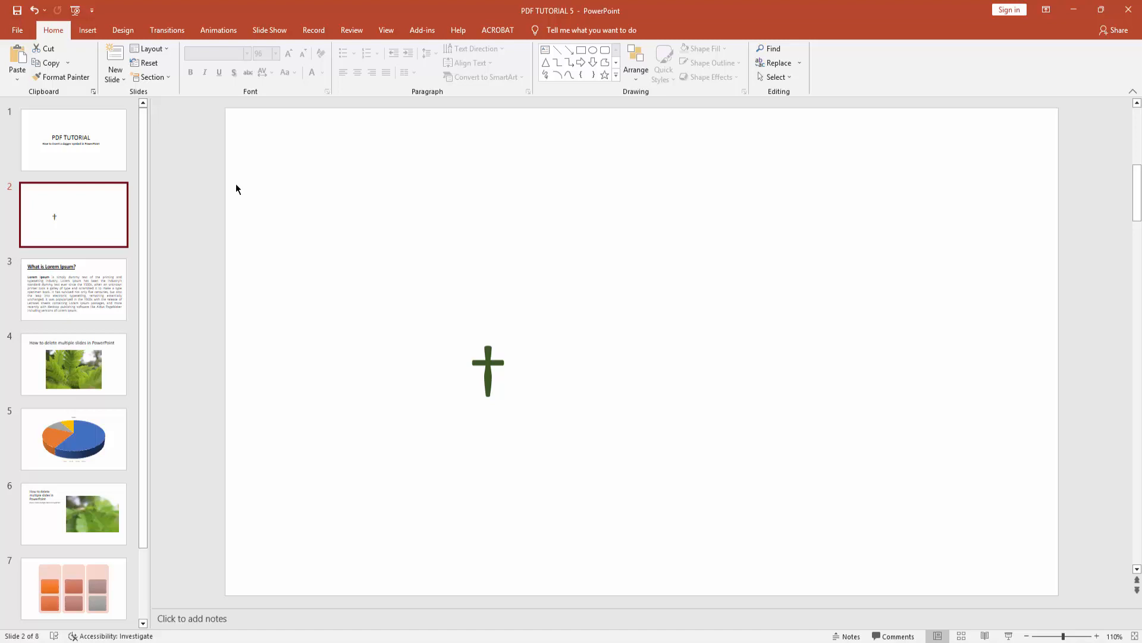
pyautogui.moveTo(240, 188)
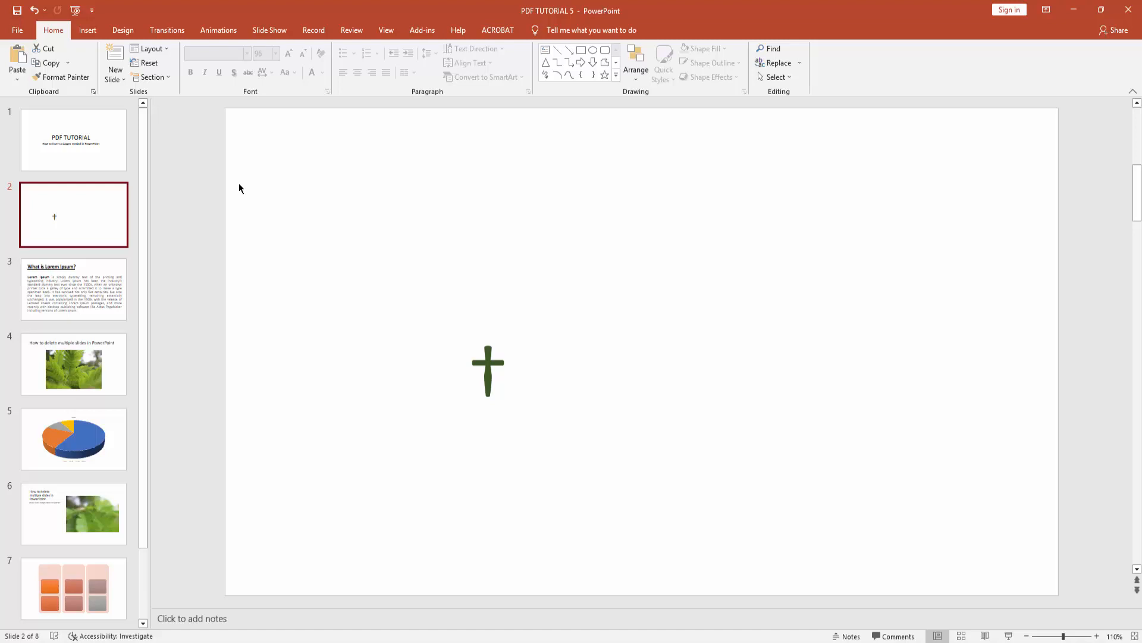